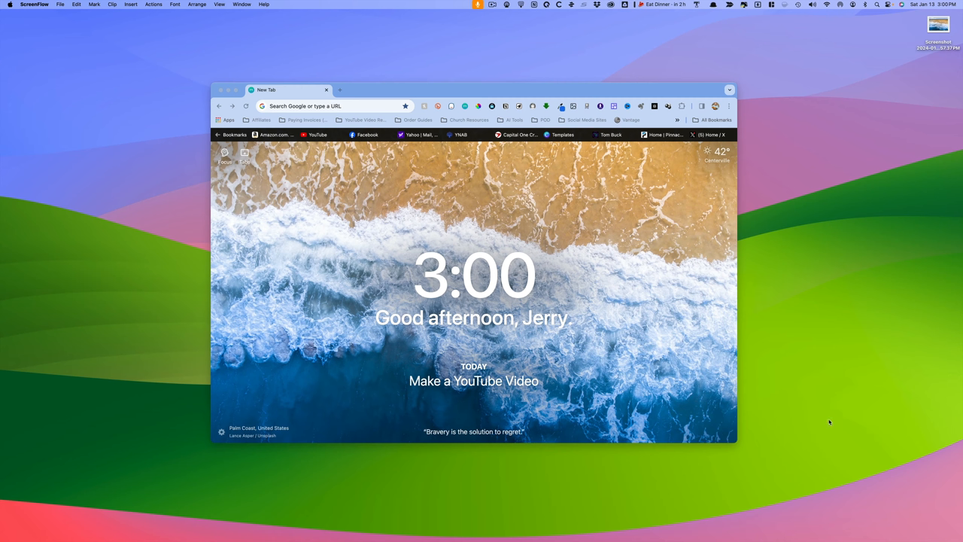
# Capture the Chrome window with Command-Shift-4 window-capture mode.
pyautogui.press('cmd+shift+4')
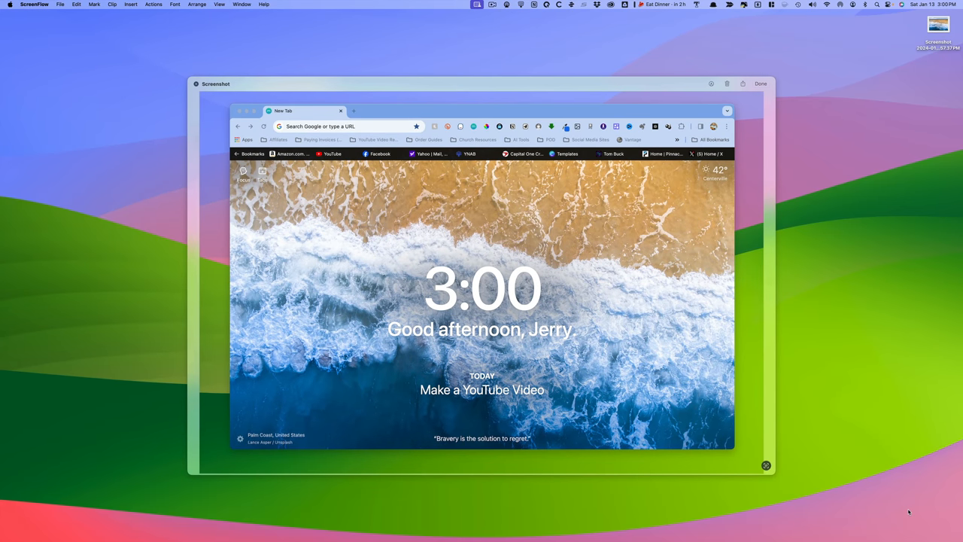
pyautogui.moveTo(748, 385)
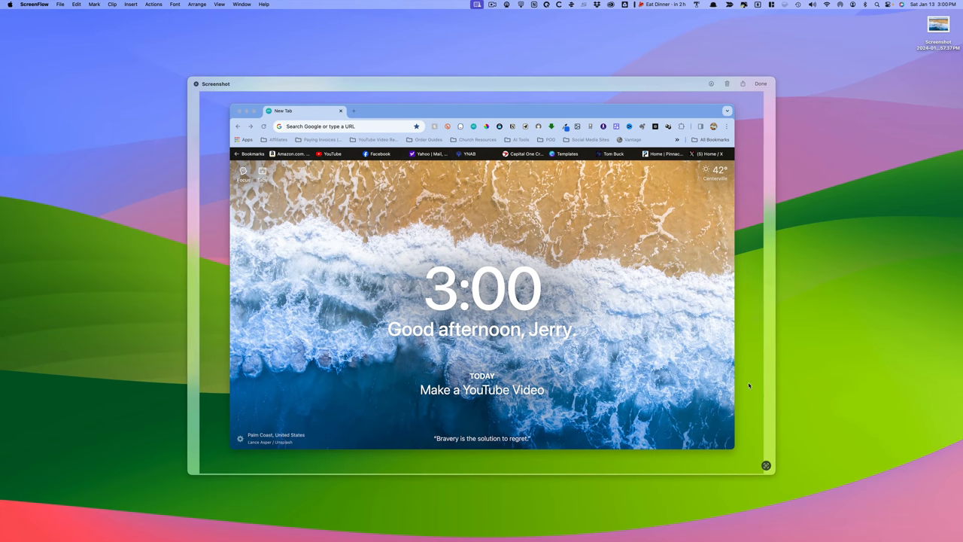
pyautogui.moveTo(208, 385)
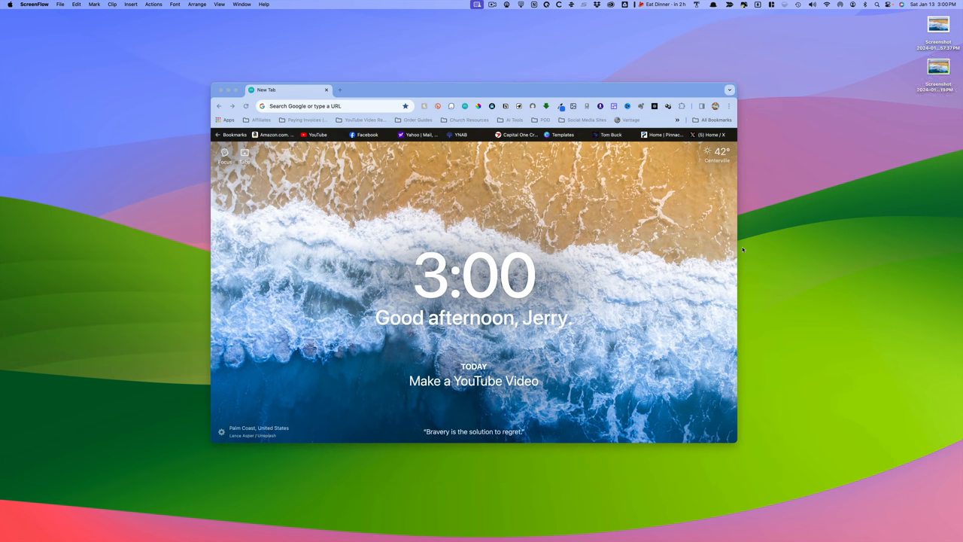
# Start a second capture and switch to whole-window capture mode.
pyautogui.press('cmd+shift+4')
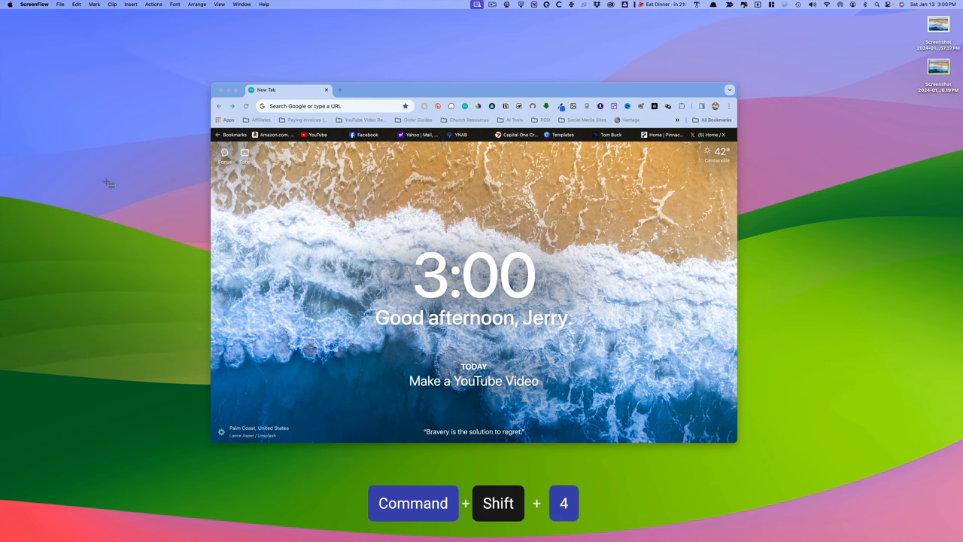
pyautogui.press('cmd+shift+4')
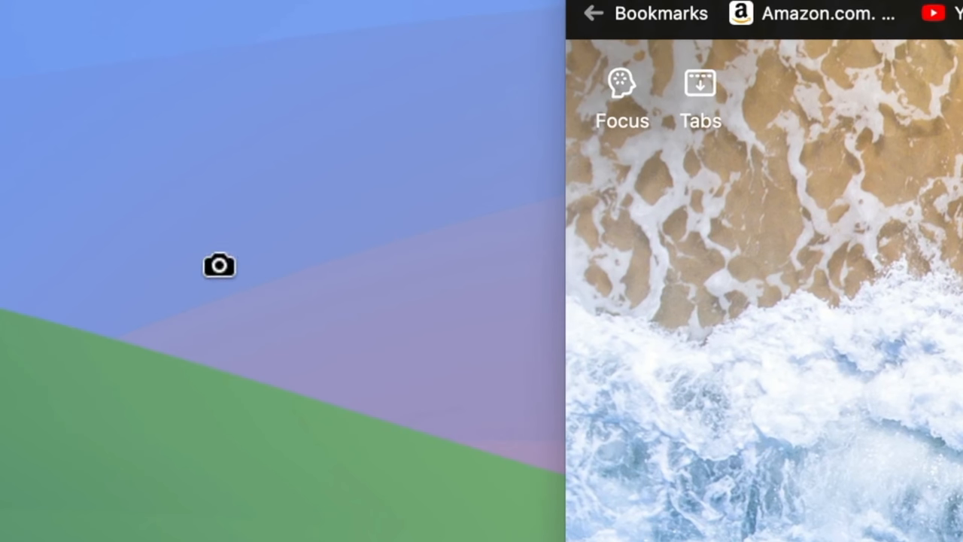
pyautogui.moveTo(416, 281)
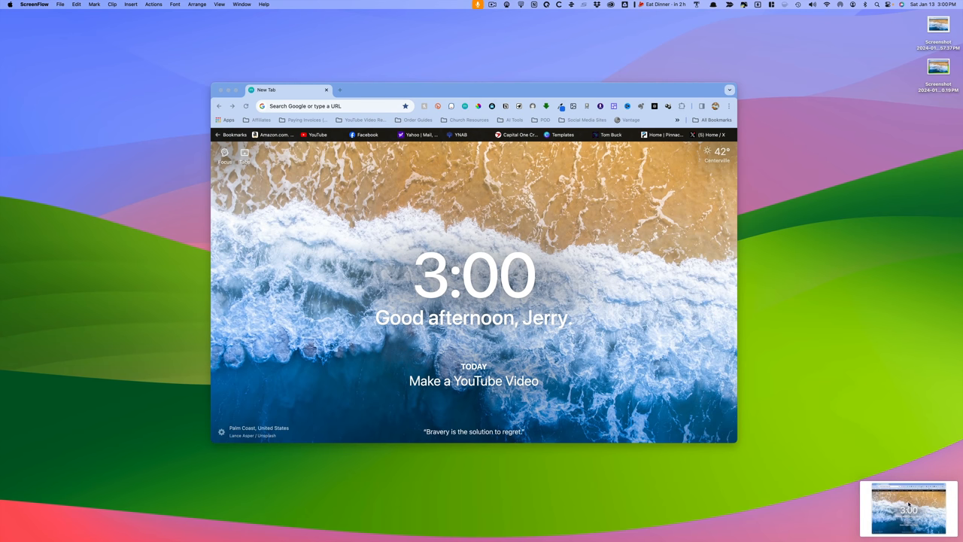
# Open the latest Chrome window screenshot thumbnail in the markup preview.
pyautogui.click(908, 519)
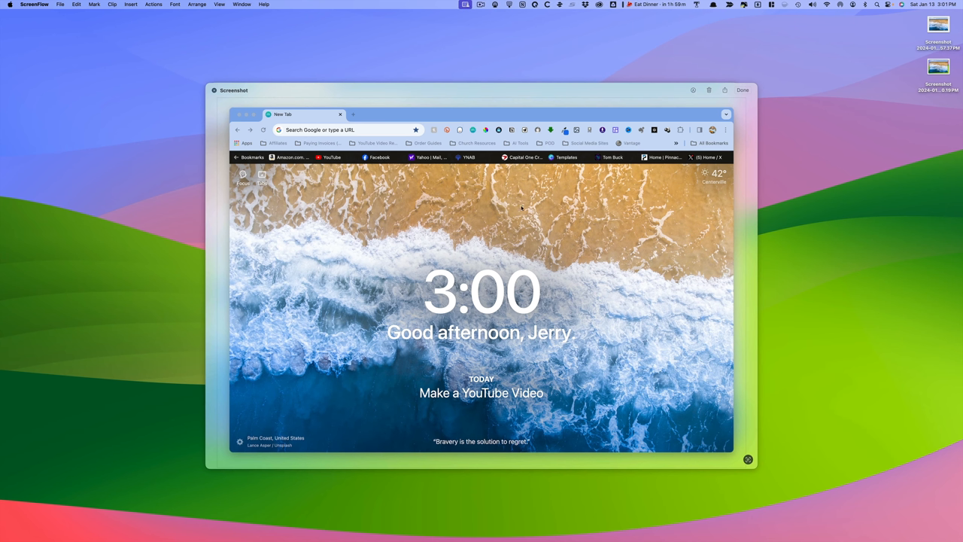
pyautogui.moveTo(350, 290)
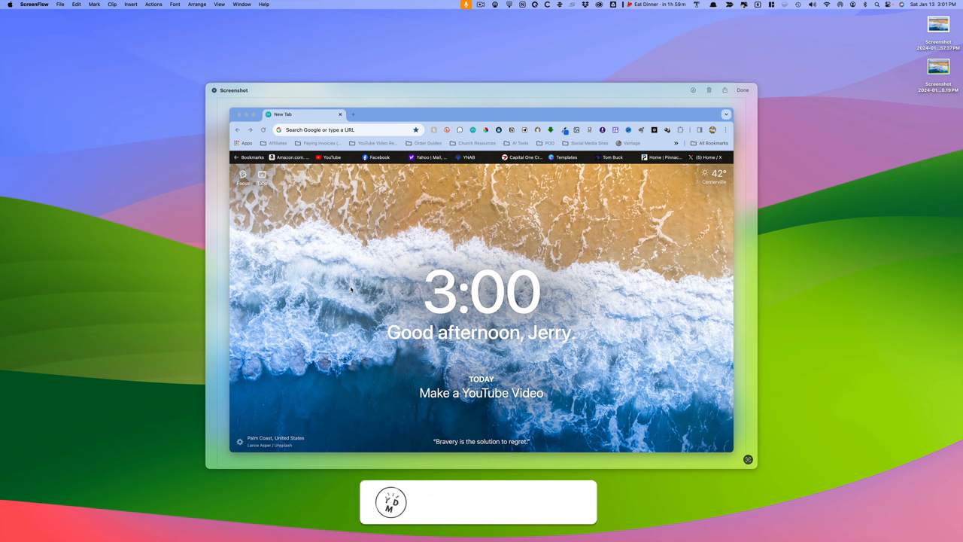
pyautogui.click(528, 502)
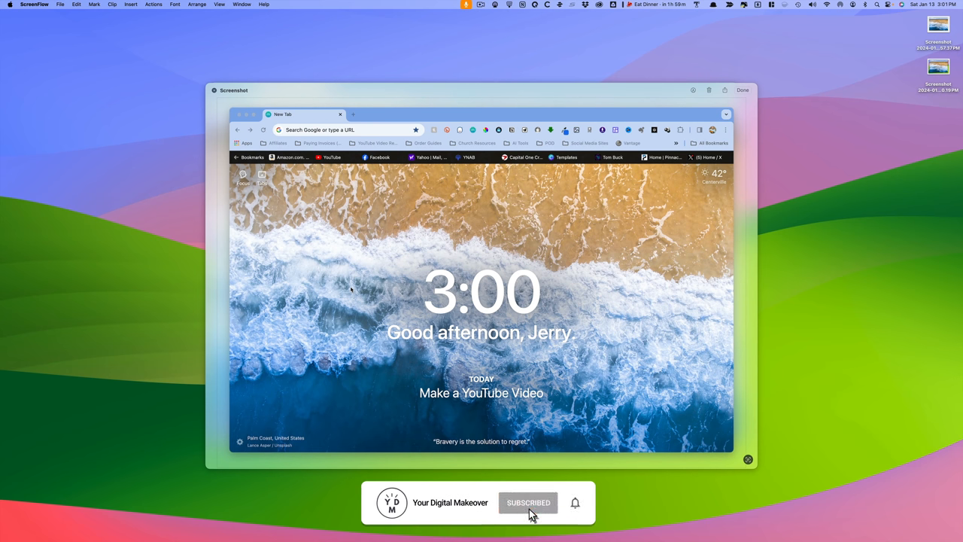